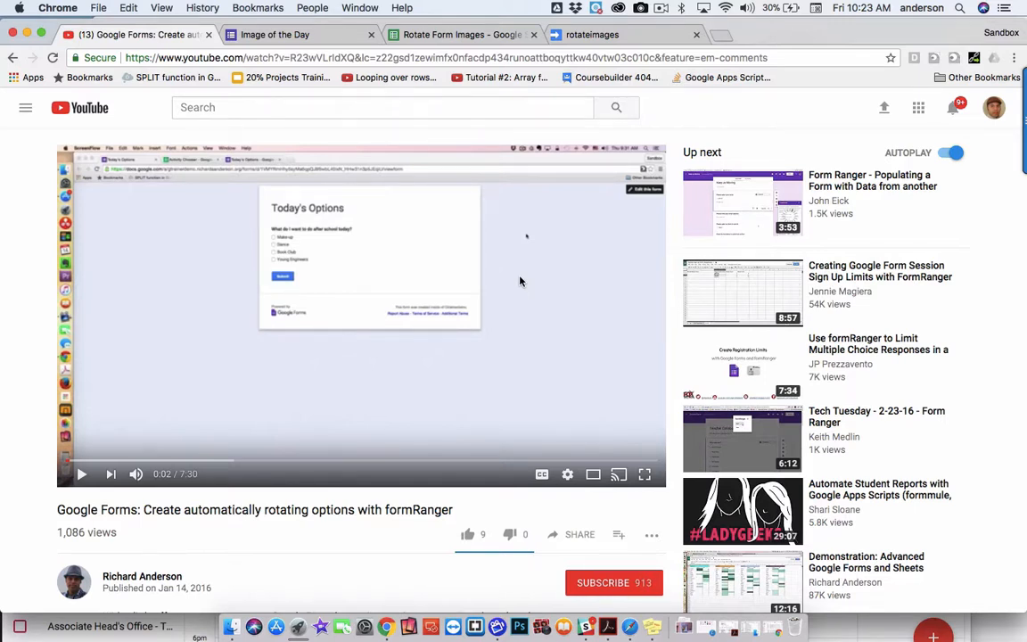
{"action": "mouse_move", "coordinate": [370, 335]}
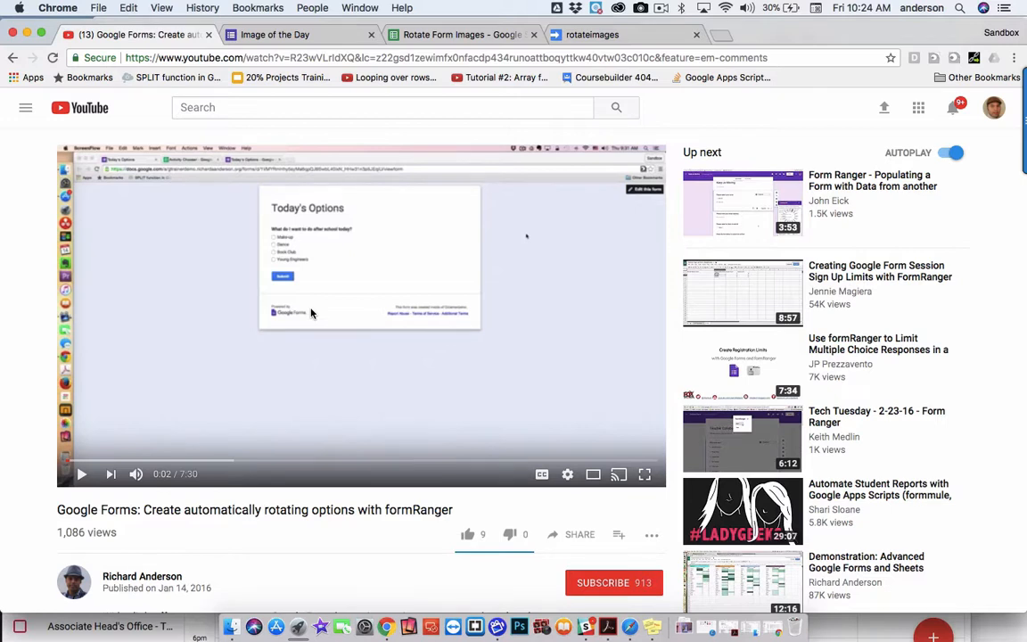
{"action": "mouse_move", "coordinate": [296, 410]}
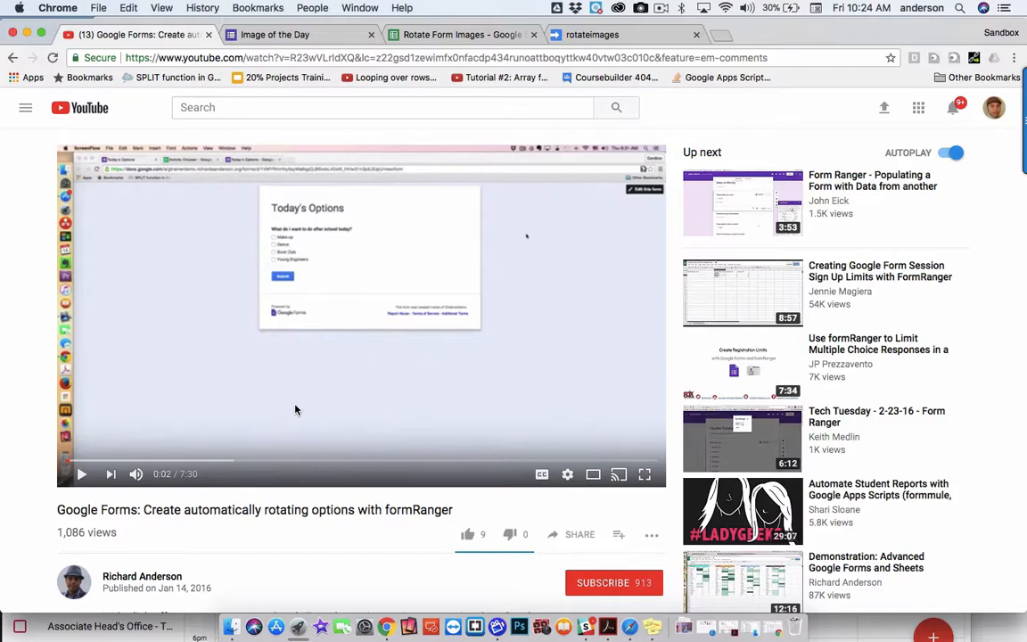
Scroll through the Image of the Day form's question, then bring up the Rotate Form Images spreadsheet
{"action": "scroll", "scroll_direction": "down", "scroll_amount": 3}
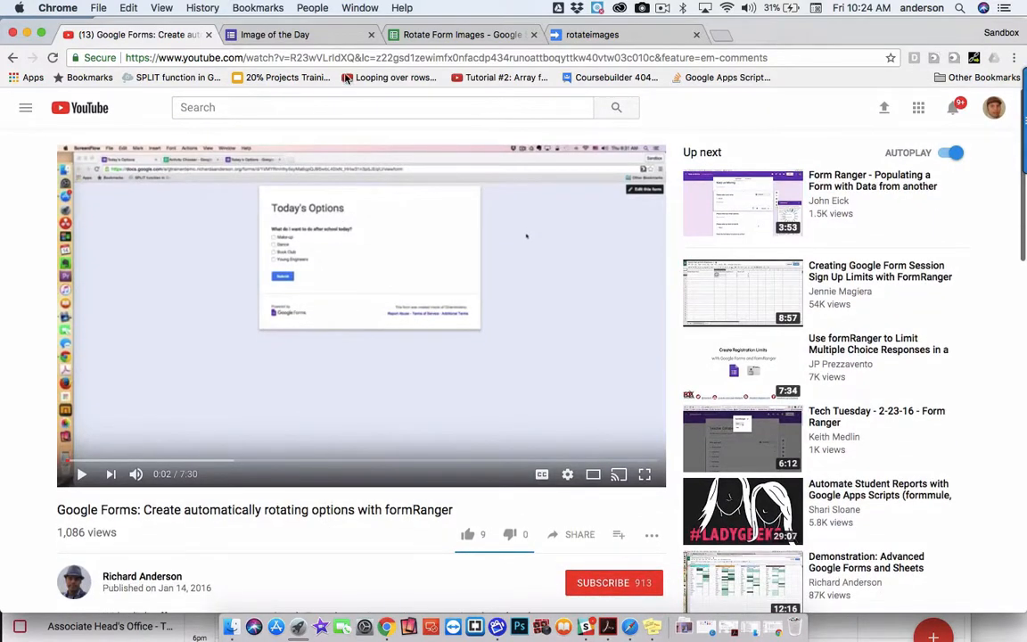
{"action": "left_click", "coordinate": [276, 34]}
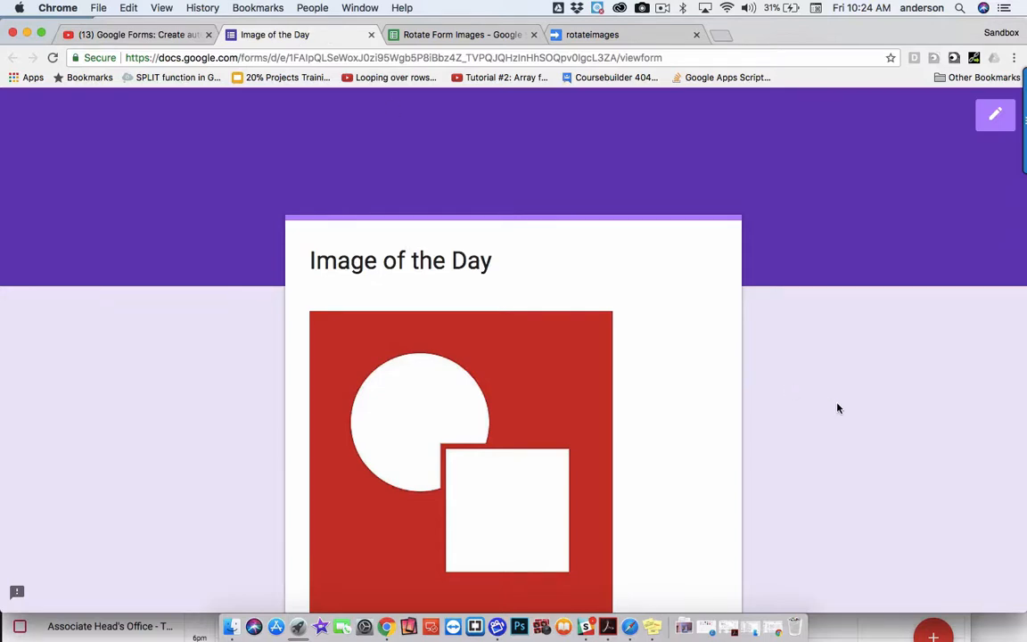
{"action": "scroll", "scroll_direction": "down", "scroll_amount": 3}
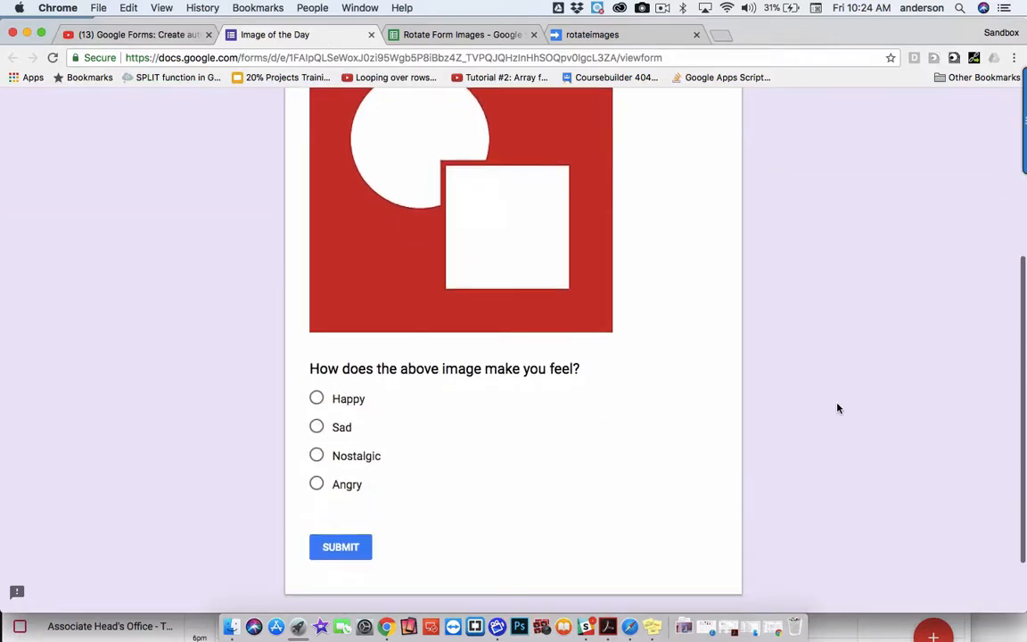
{"action": "mouse_move", "coordinate": [524, 428]}
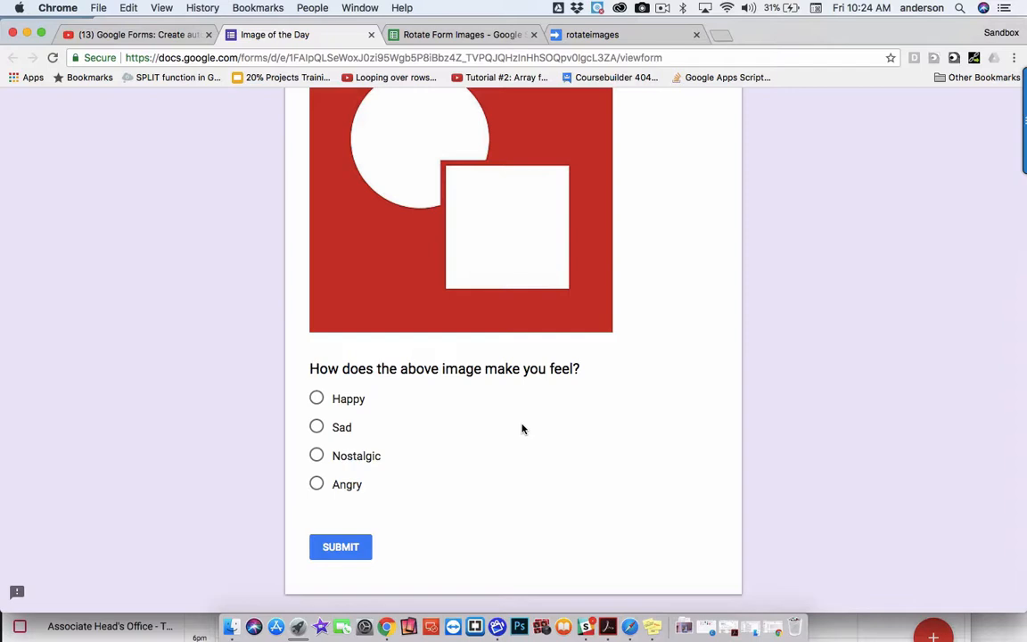
{"action": "scroll", "scroll_direction": "up", "scroll_amount": 3}
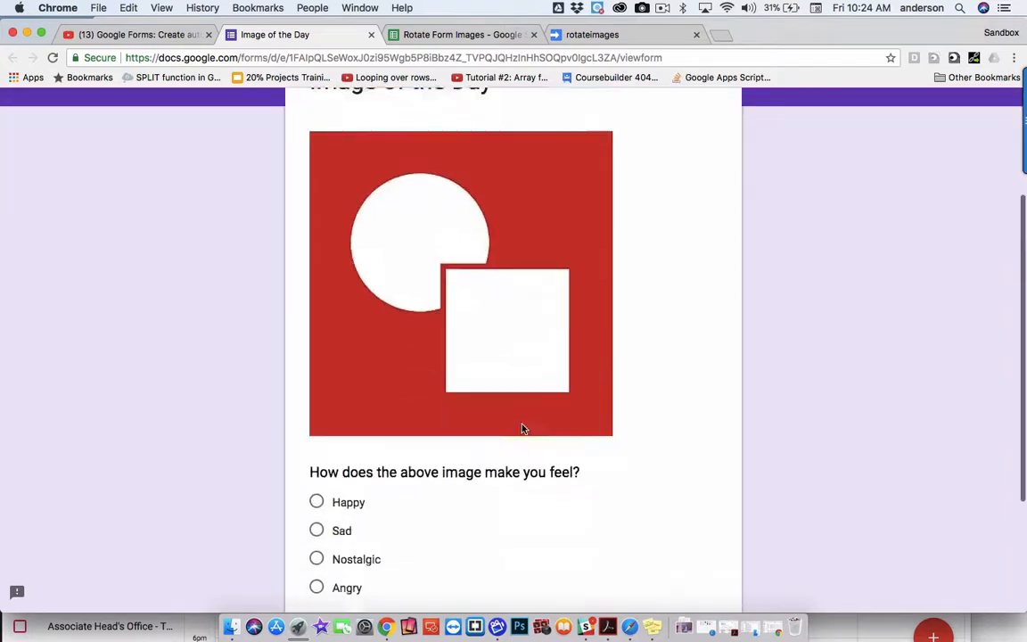
{"action": "scroll", "scroll_direction": "down", "scroll_amount": 3}
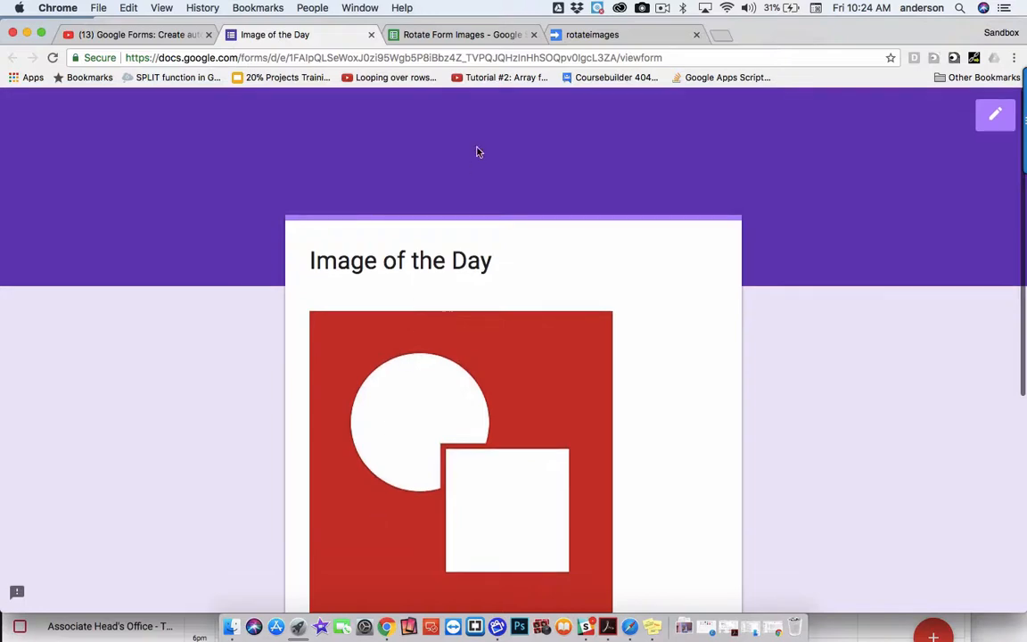
{"action": "left_click", "coordinate": [462, 33]}
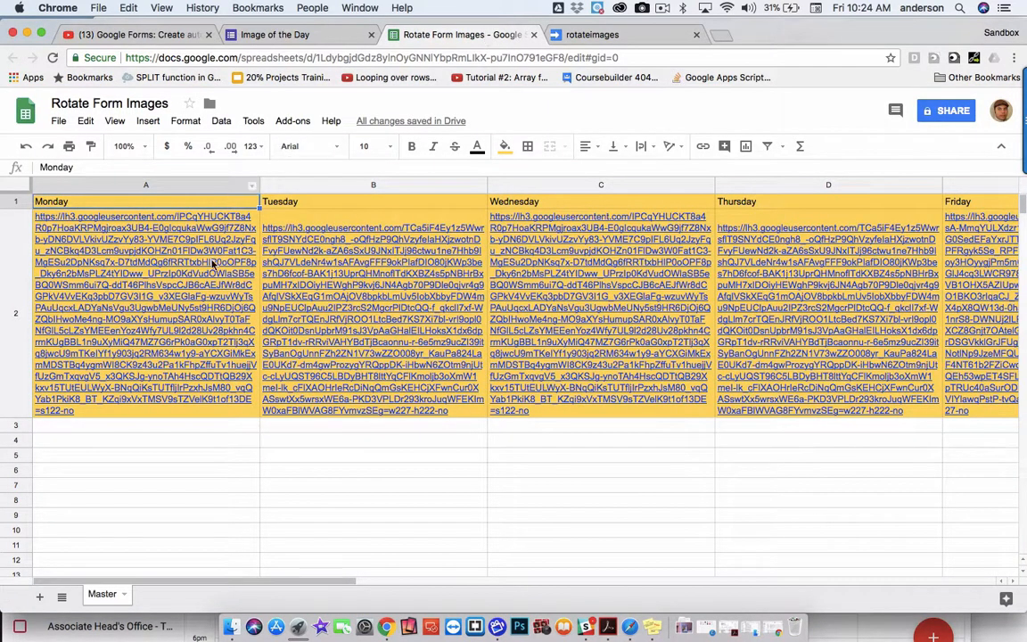
{"action": "left_click", "coordinate": [143, 201]}
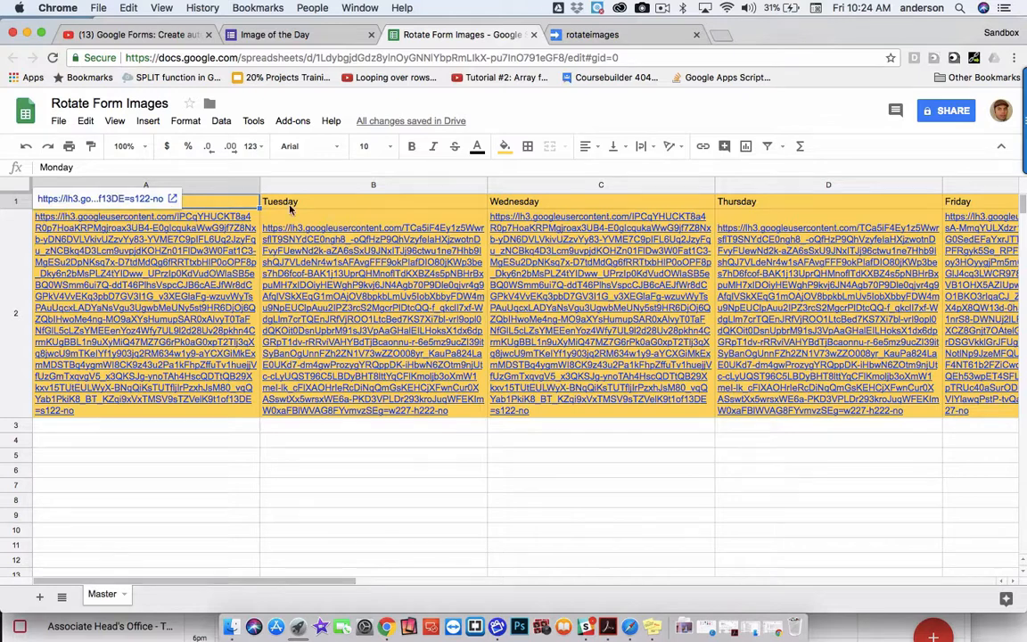
{"action": "mouse_move", "coordinate": [111, 400]}
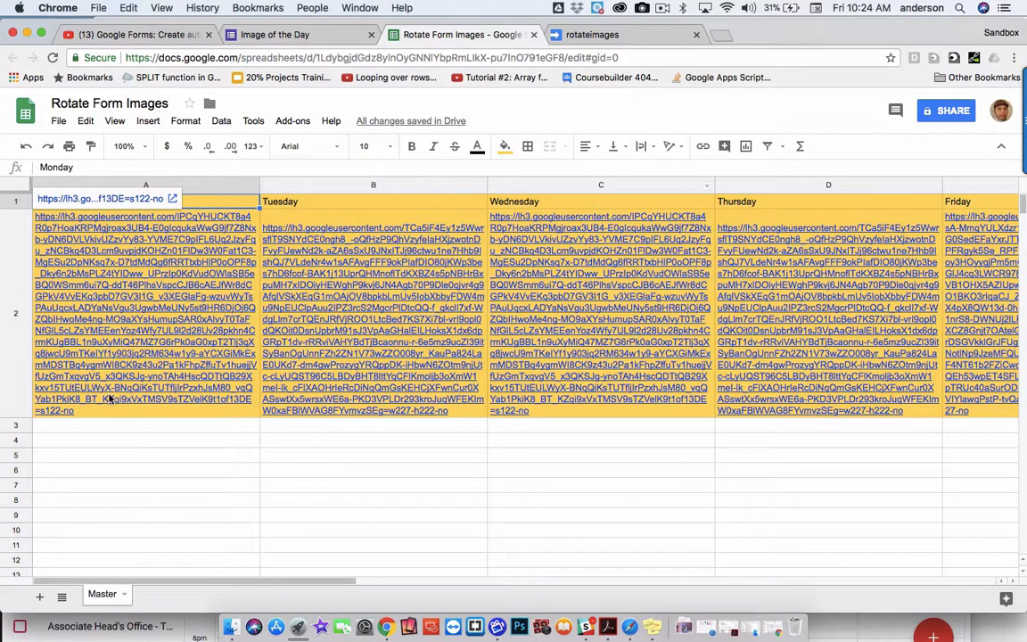
{"action": "left_click", "coordinate": [373, 201]}
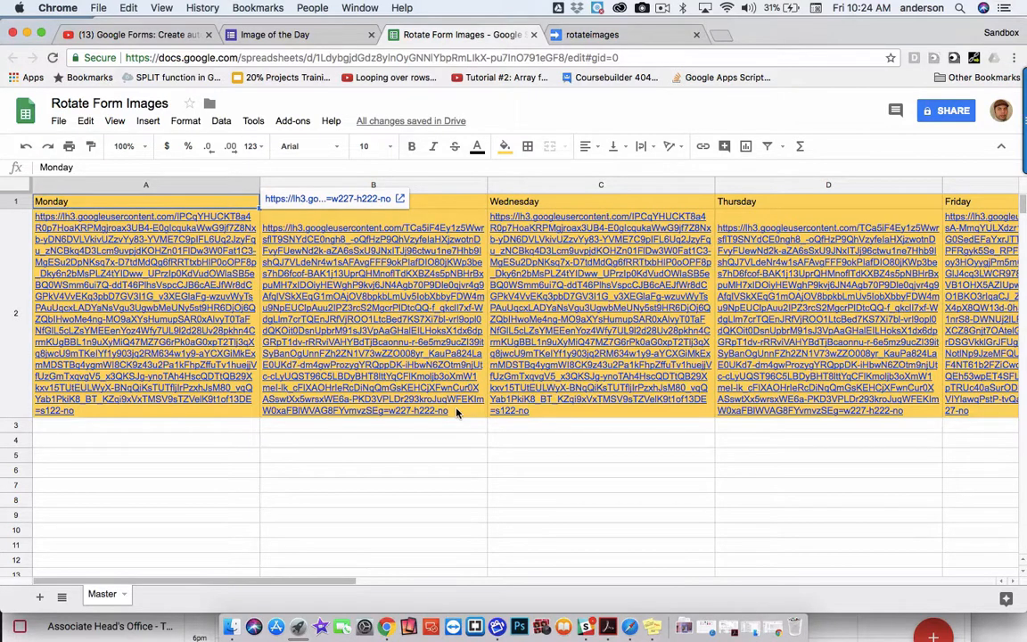
{"action": "scroll", "scroll_direction": "right", "scroll_amount": 3}
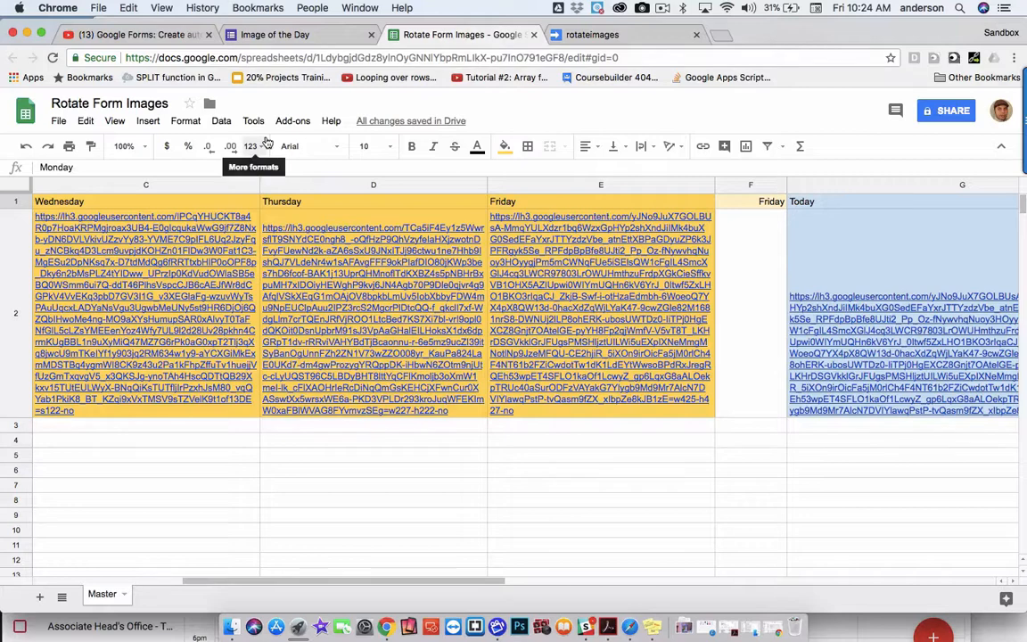
{"action": "left_click", "coordinate": [221, 121]}
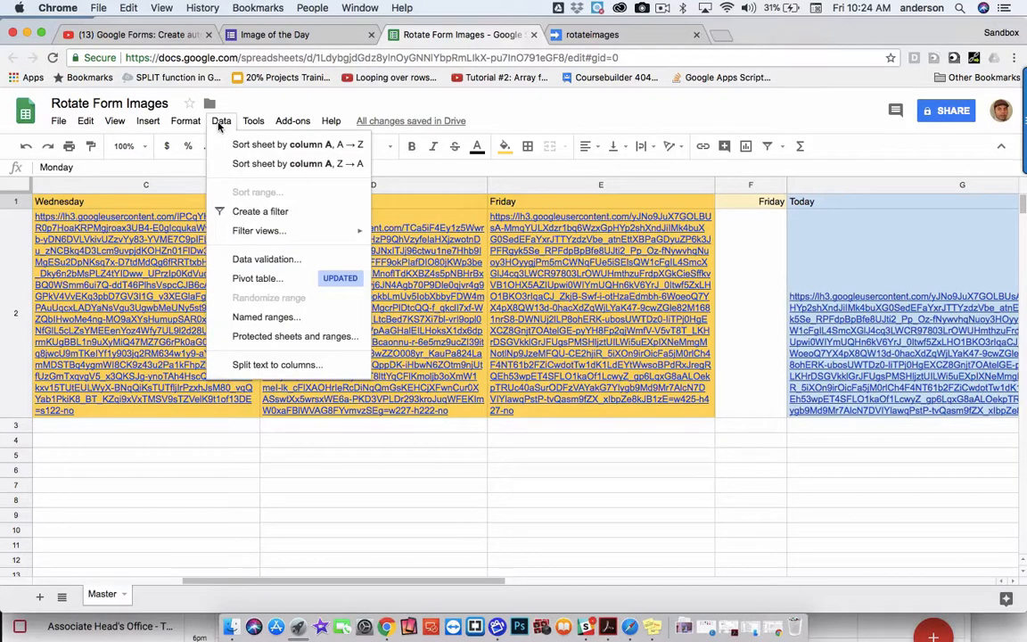
{"action": "mouse_move", "coordinate": [270, 318]}
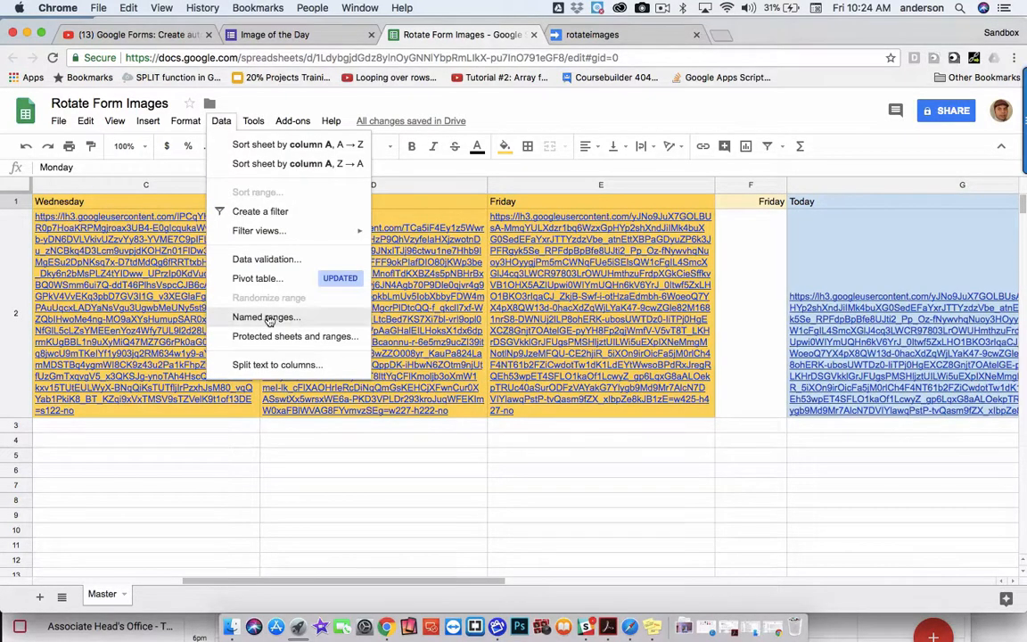
{"action": "left_click", "coordinate": [266, 317]}
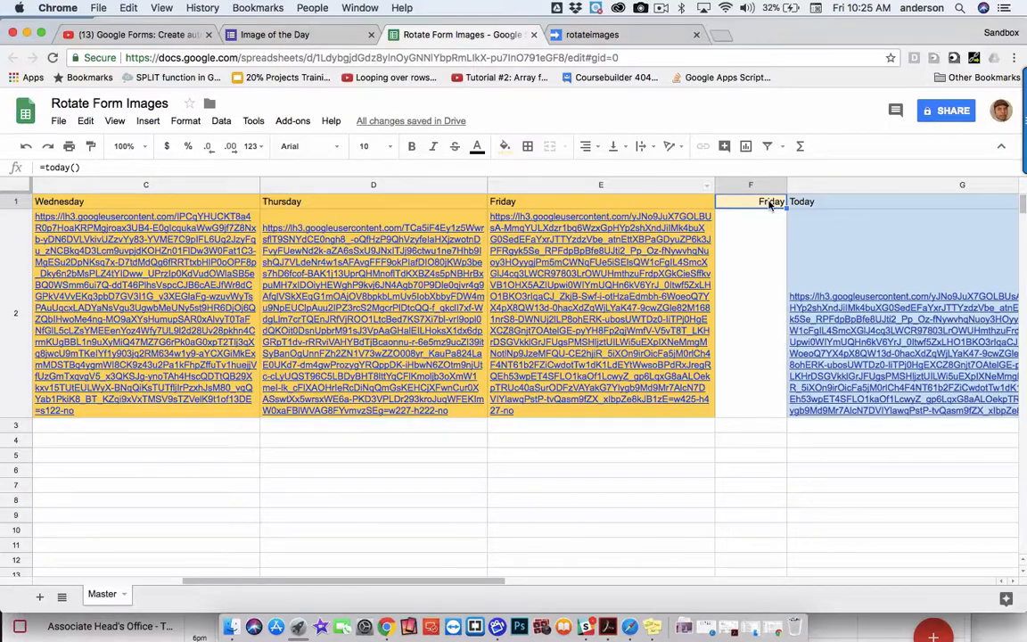
{"action": "mouse_move", "coordinate": [757, 207]}
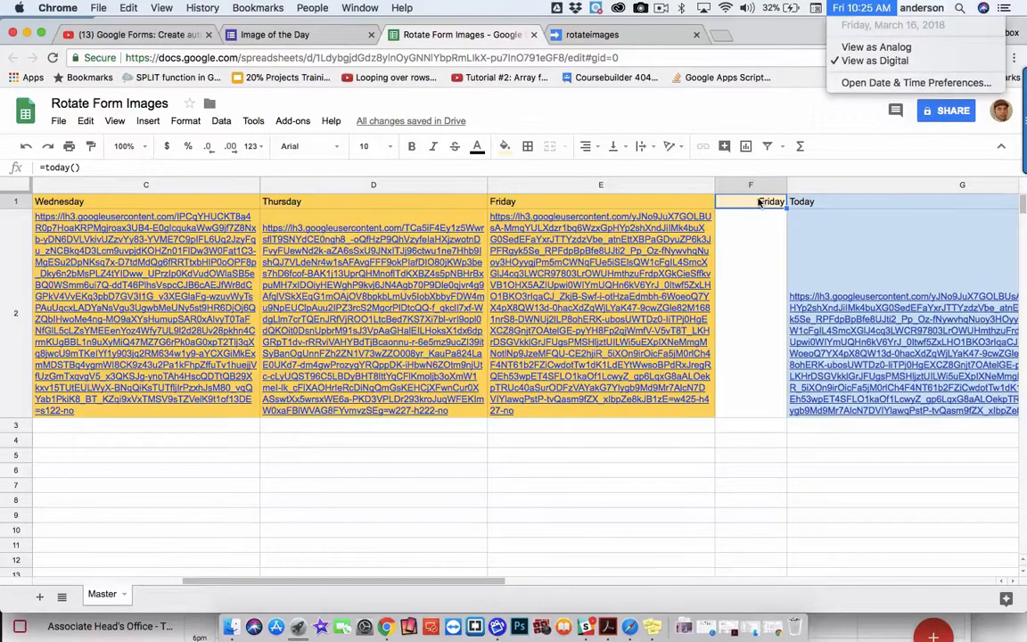
Check that the Today cell G2 uses =INDIRECT(F1), then move to the rotateimages script project
{"action": "left_click", "coordinate": [860, 7]}
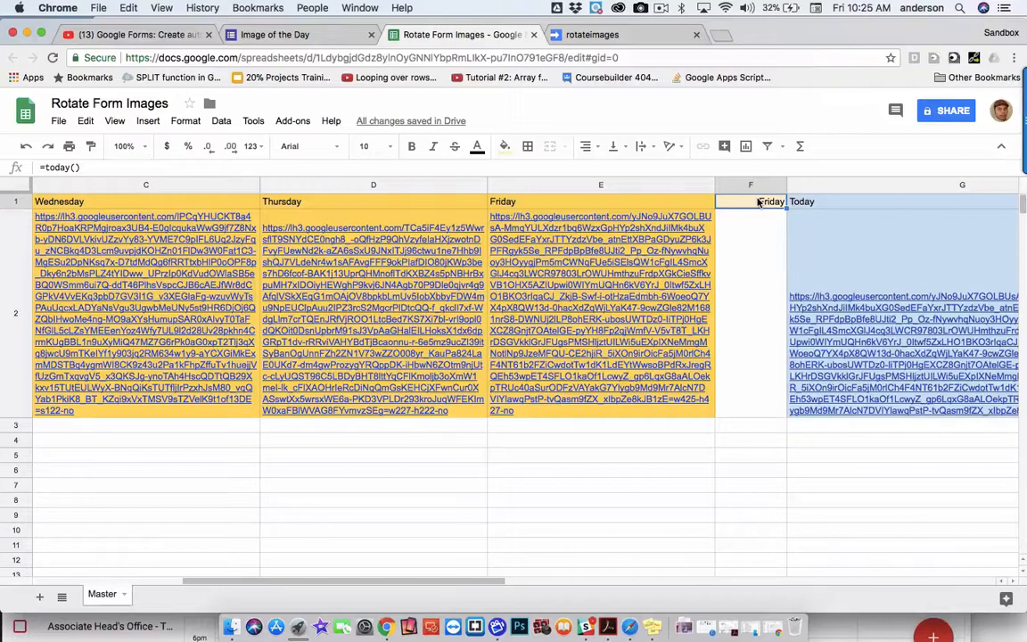
{"action": "mouse_move", "coordinate": [772, 203]}
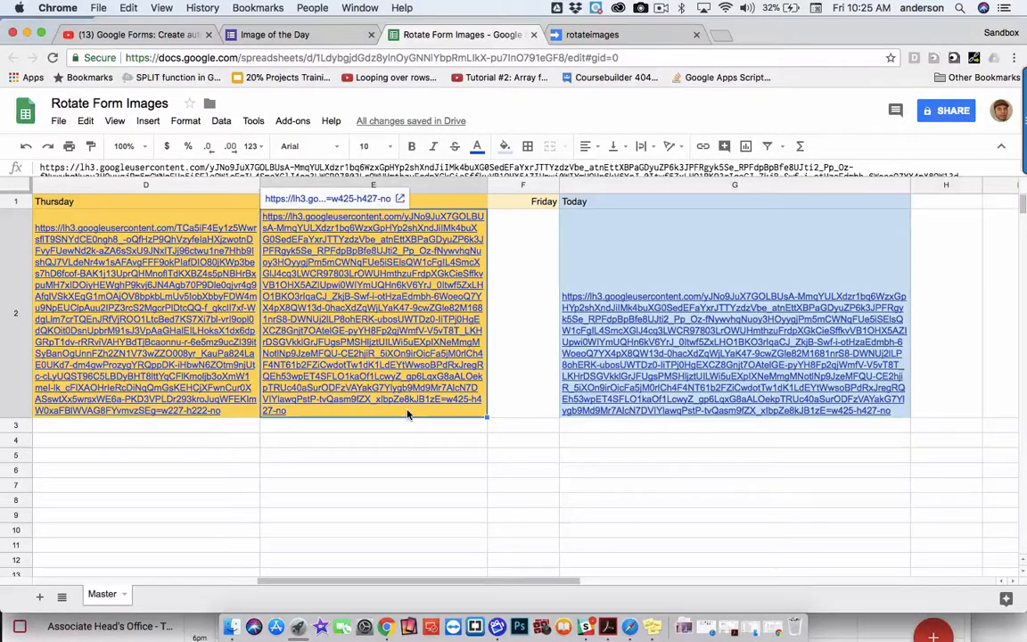
{"action": "left_click", "coordinate": [523, 200]}
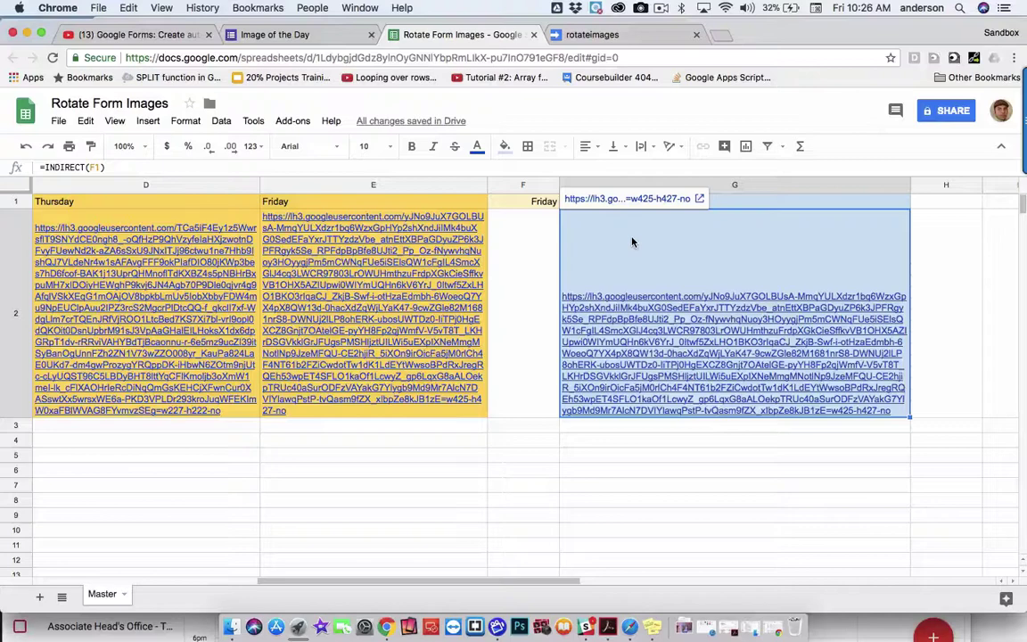
{"action": "mouse_move", "coordinate": [633, 261]}
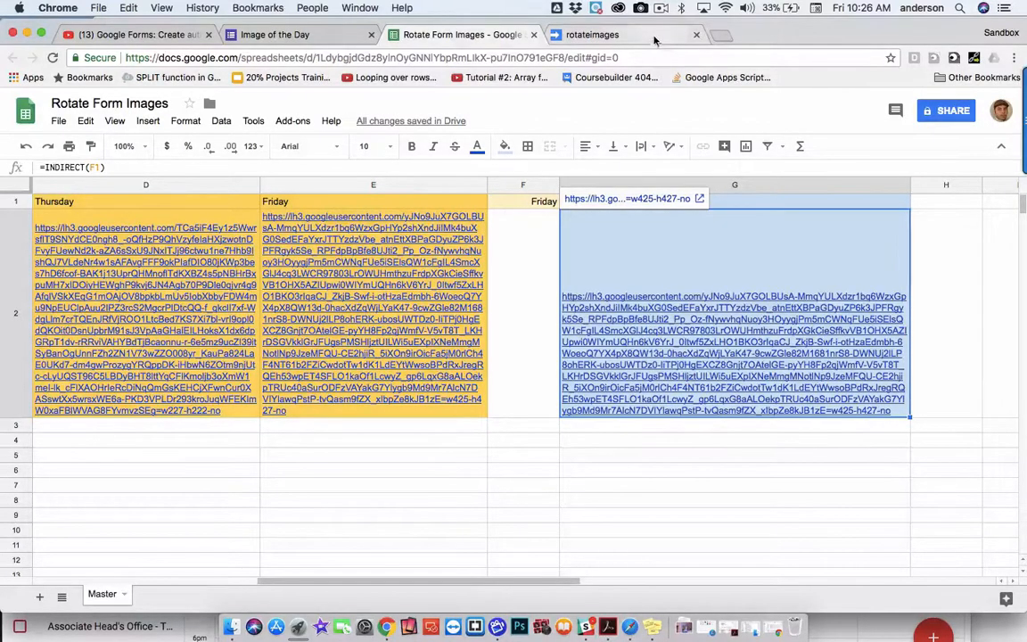
{"action": "left_click", "coordinate": [590, 34]}
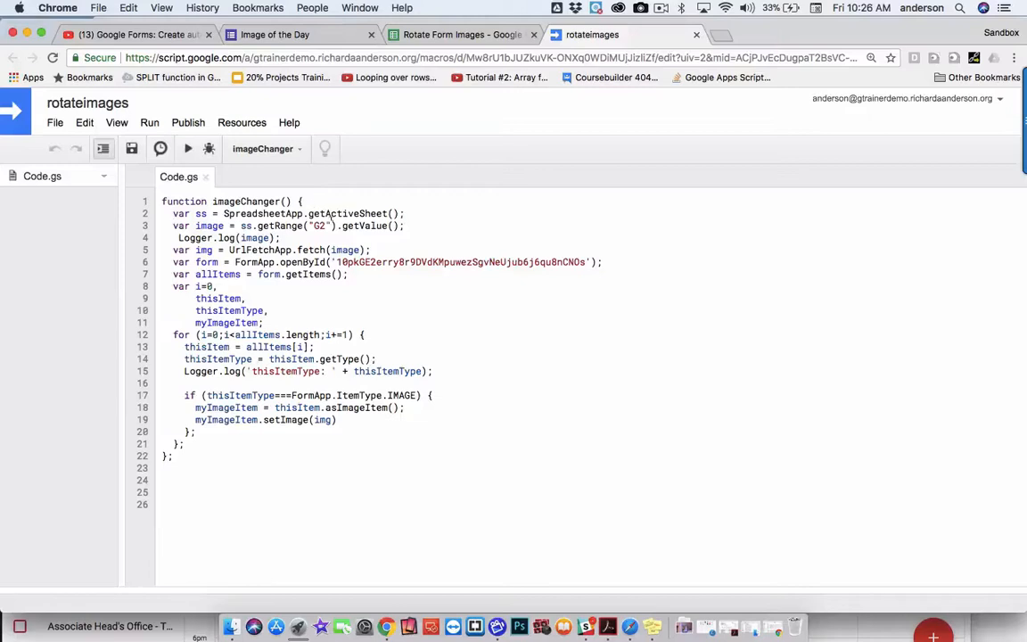
{"action": "double_click", "coordinate": [318, 225]}
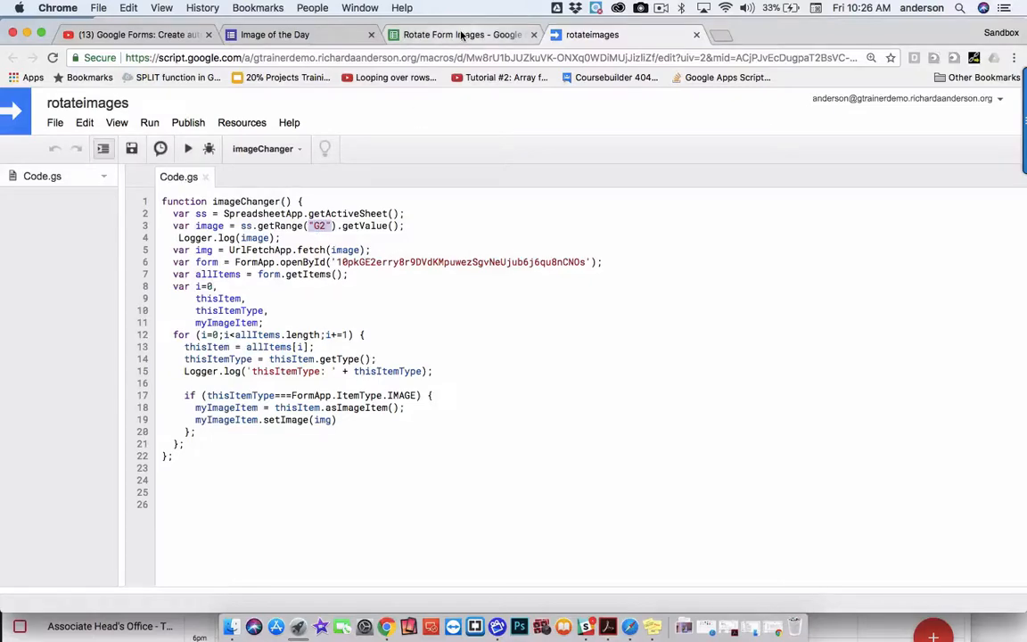
{"action": "left_click", "coordinate": [458, 34]}
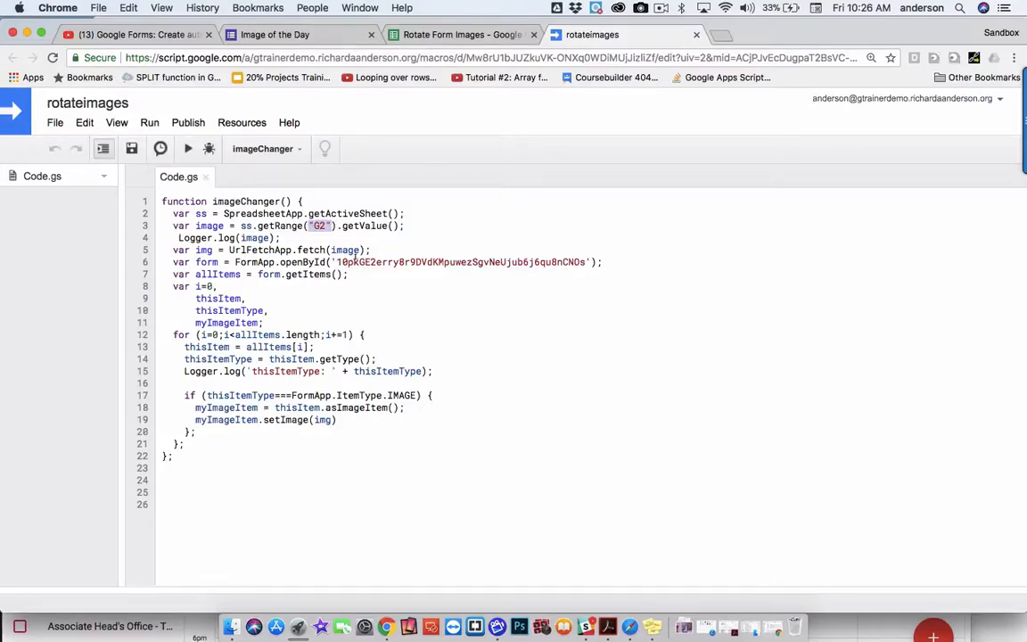
Glance at the Image of the Day form, then enter Monday in F1 of the spreadsheet
{"action": "left_click", "coordinate": [277, 34]}
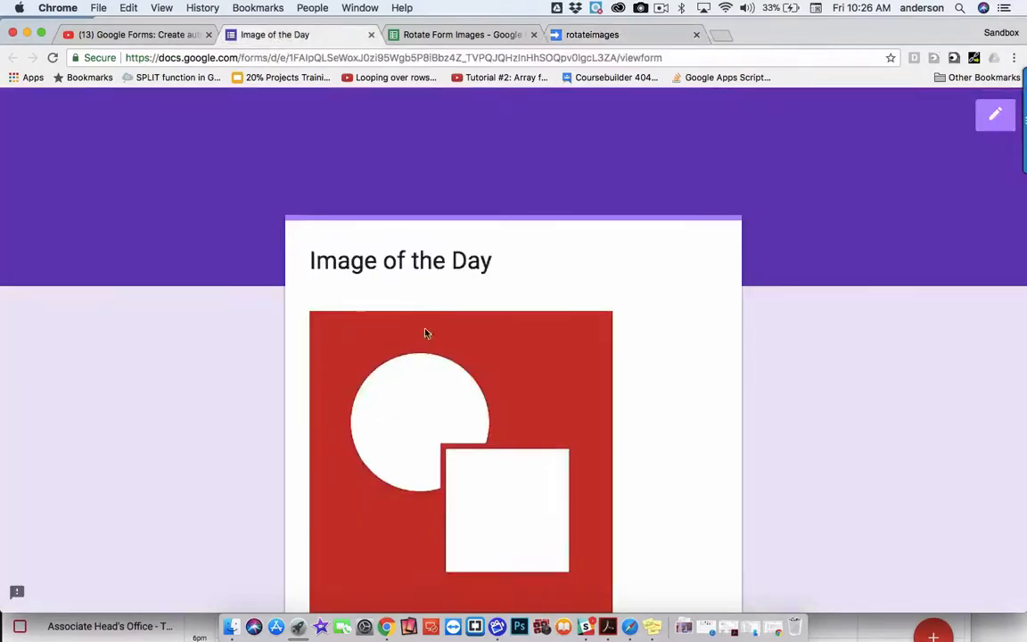
{"action": "mouse_move", "coordinate": [497, 338]}
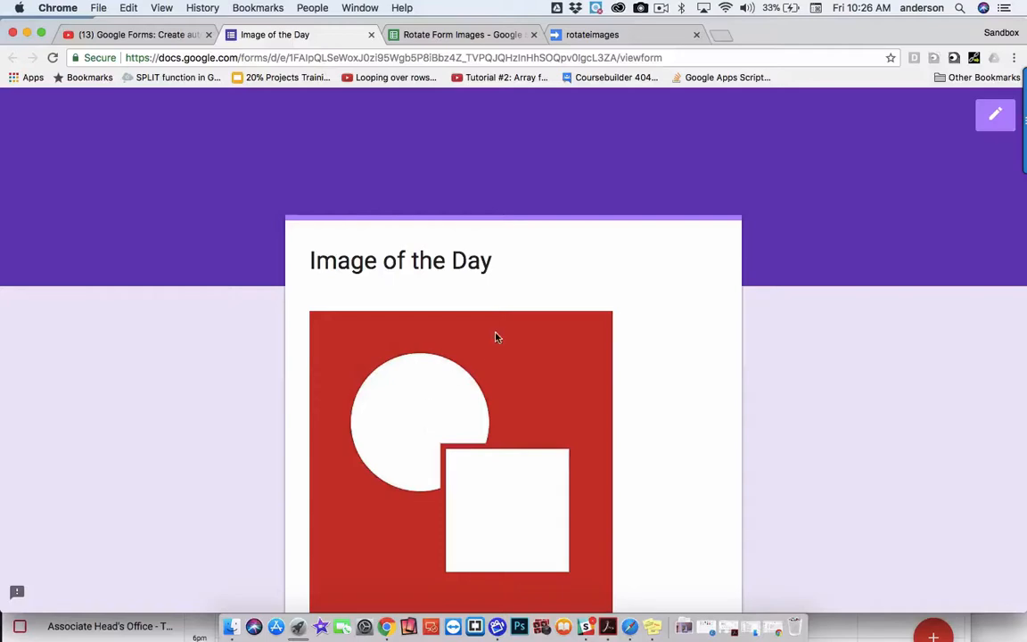
{"action": "mouse_move", "coordinate": [480, 34]}
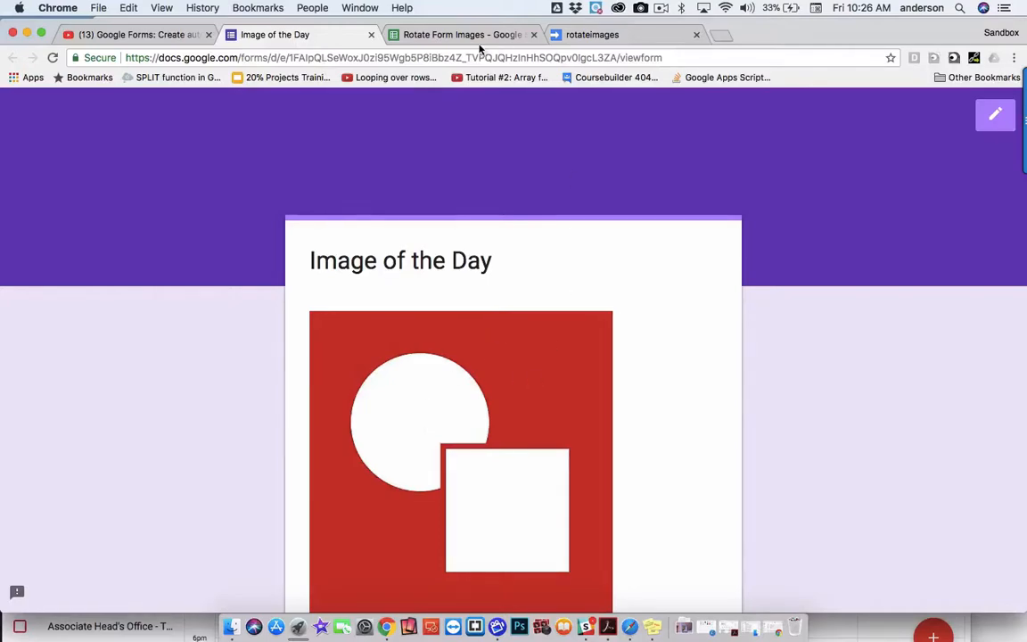
{"action": "left_click", "coordinate": [461, 34]}
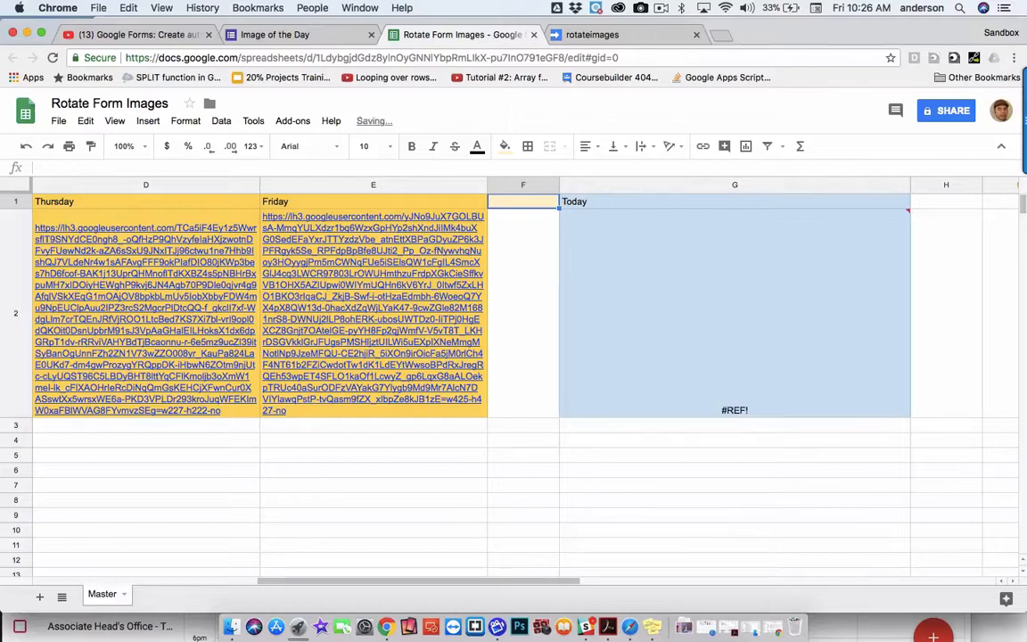
{"action": "type", "text": "Monday"}
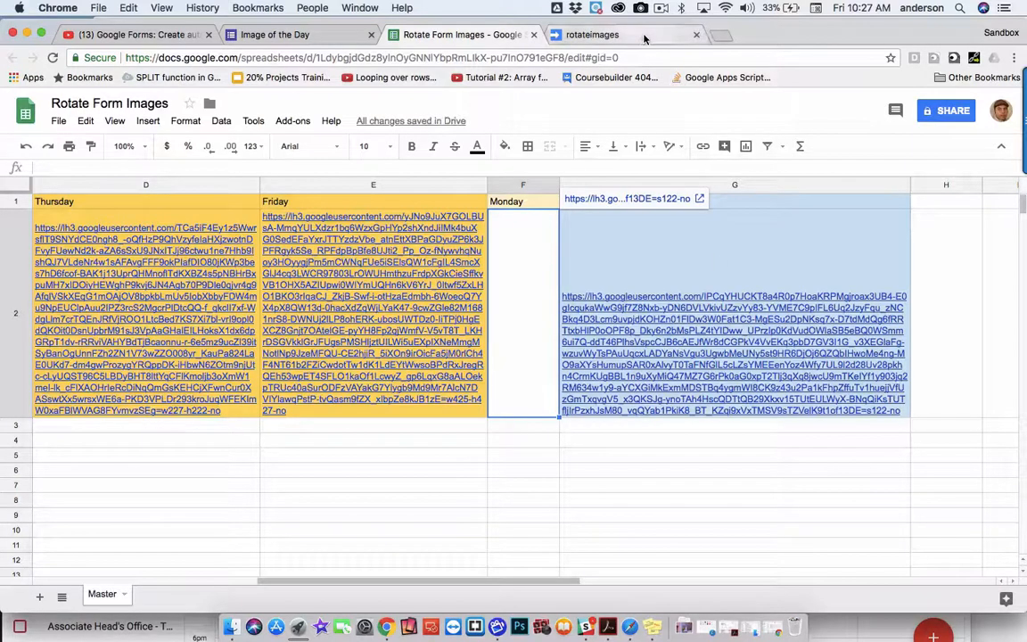
Run imageChanger and confirm the form now shows Monday's lightbulb image
{"action": "left_click", "coordinate": [591, 34]}
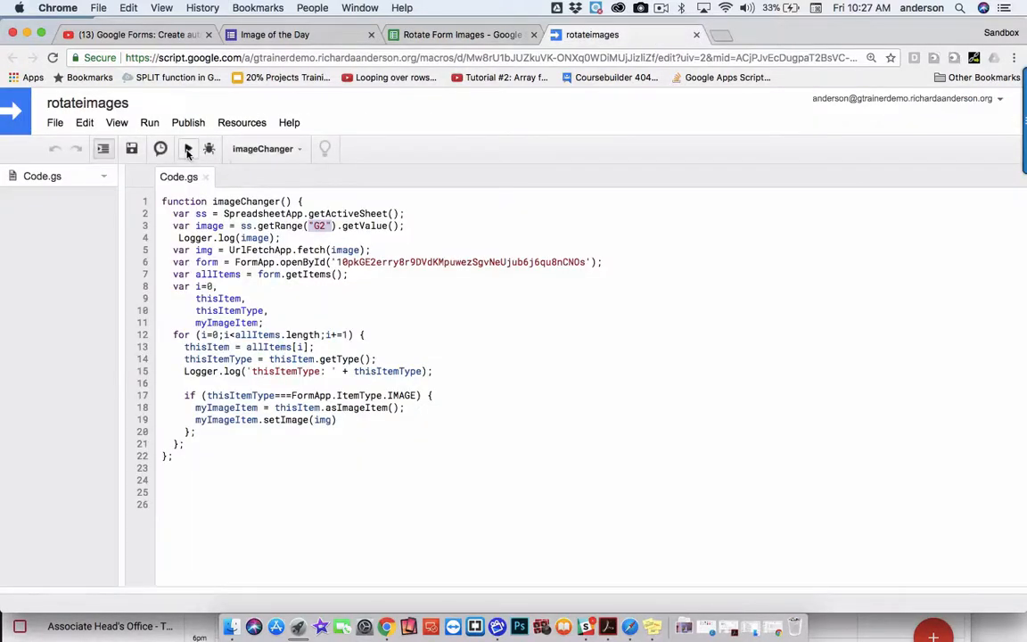
{"action": "left_click", "coordinate": [187, 149]}
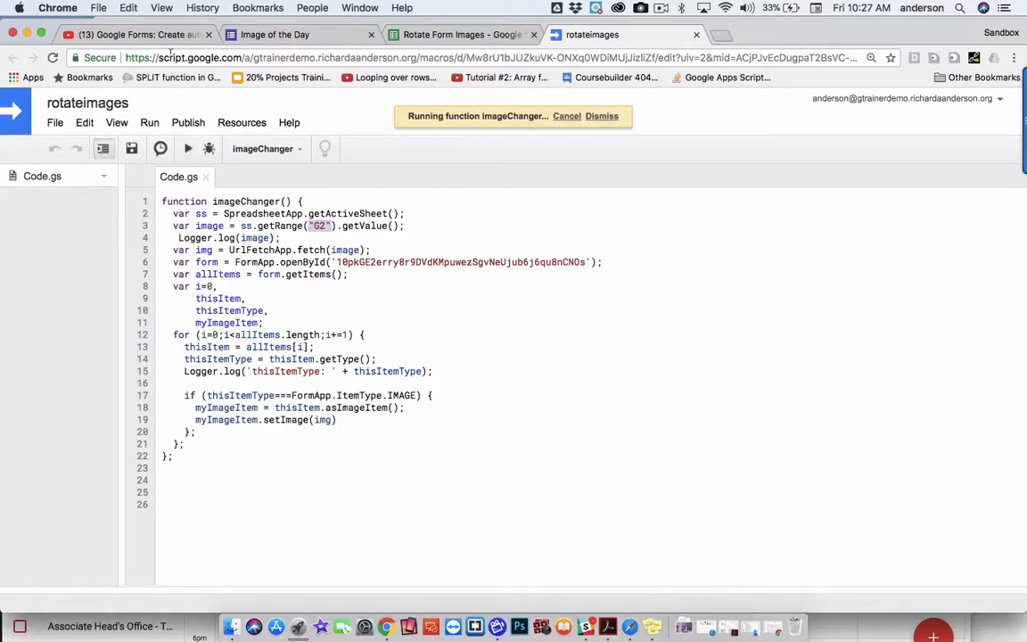
{"action": "left_click", "coordinate": [273, 35]}
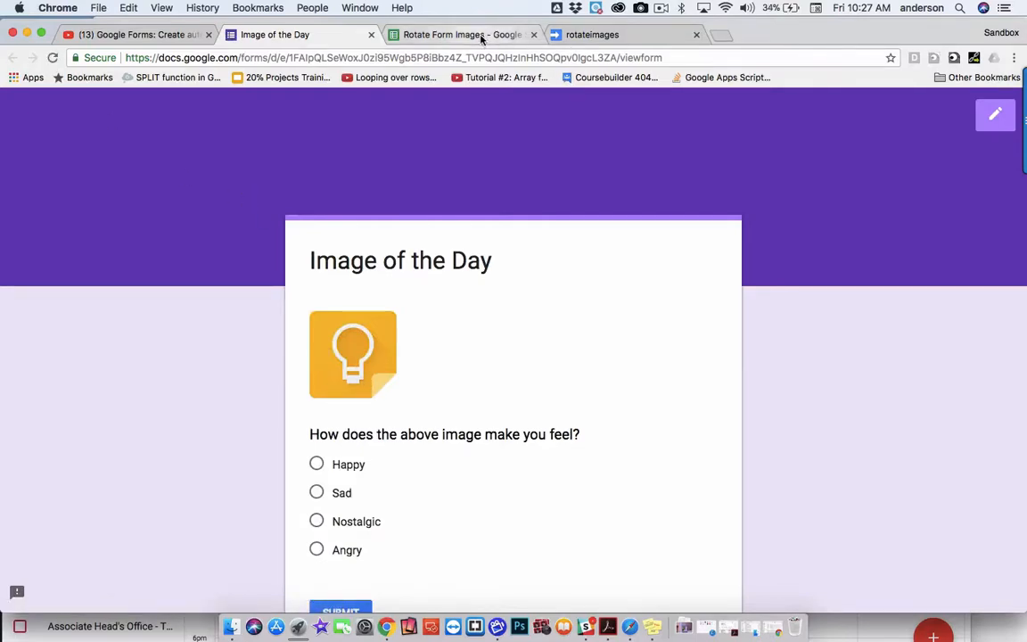
Enter Tuesday in F1 and rerun imageChanger to put the N image on the form
{"action": "left_click", "coordinate": [462, 34]}
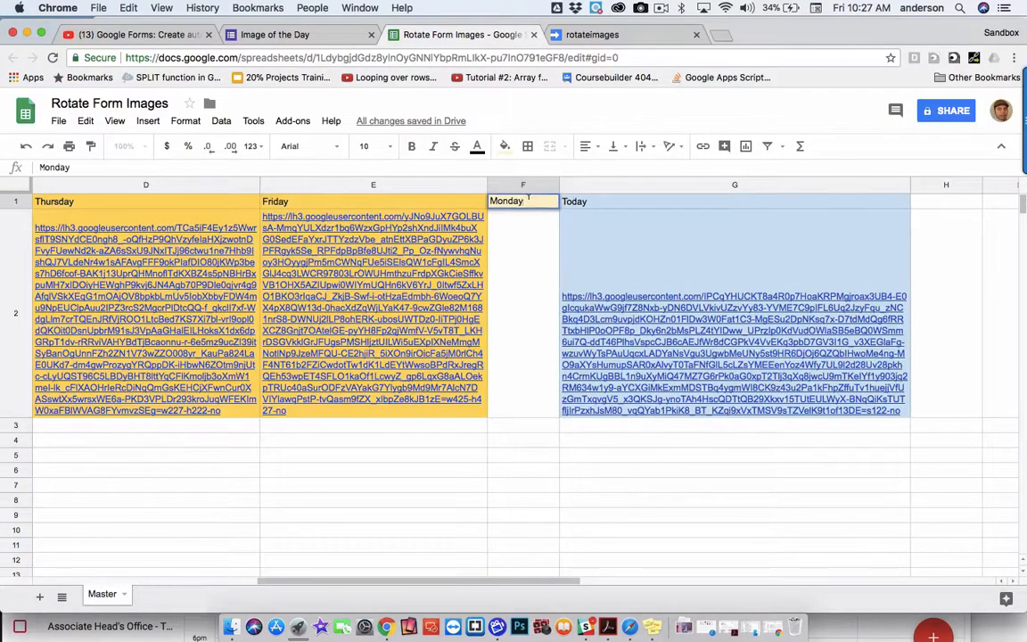
{"action": "type", "text": "Tuesda"}
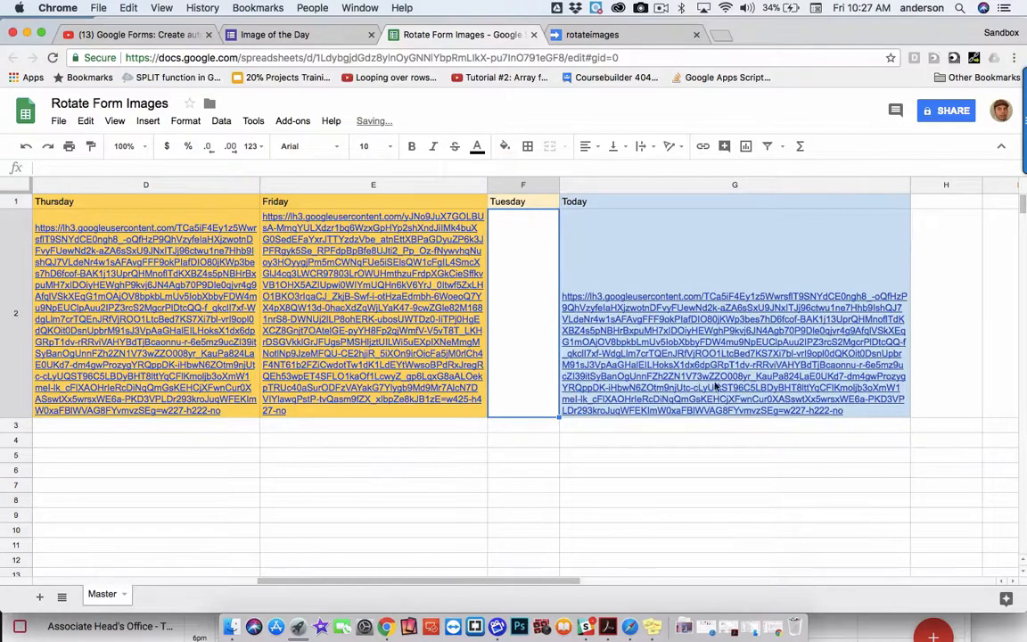
{"action": "left_click", "coordinate": [592, 34]}
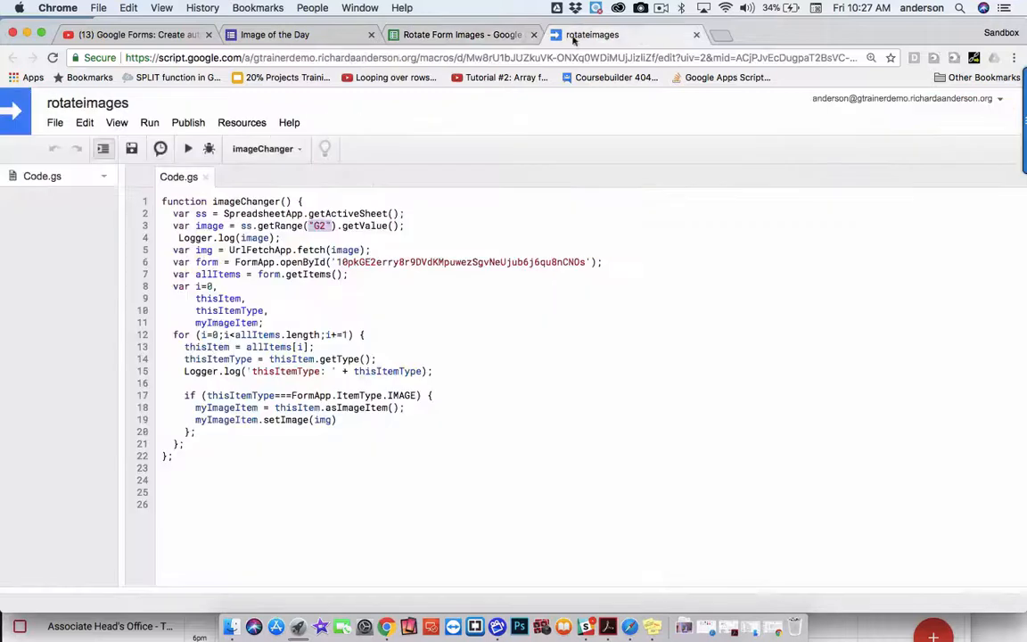
{"action": "left_click", "coordinate": [187, 148]}
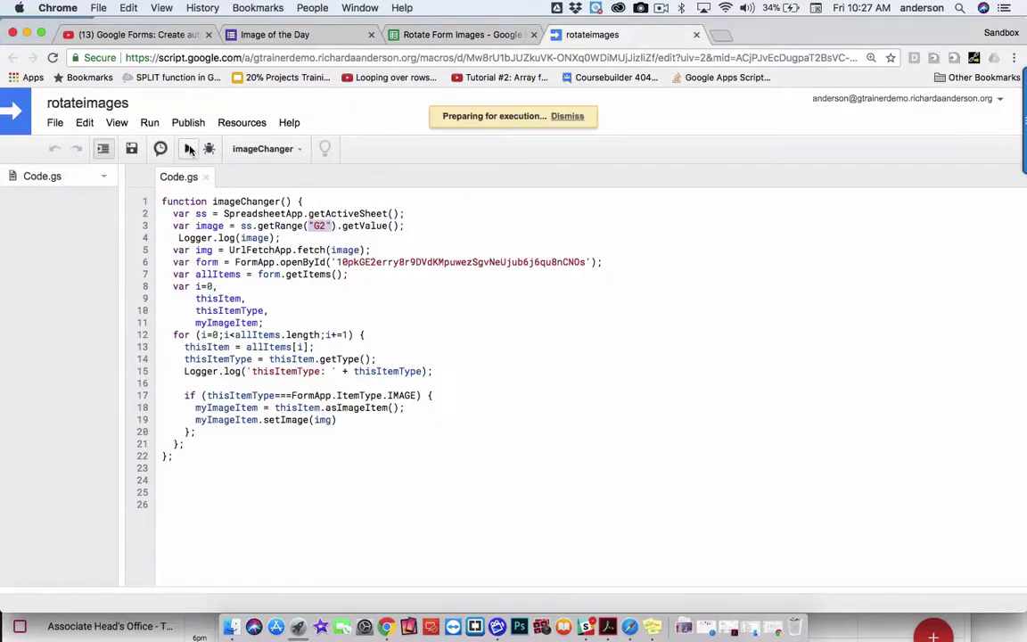
{"action": "left_click", "coordinate": [189, 149]}
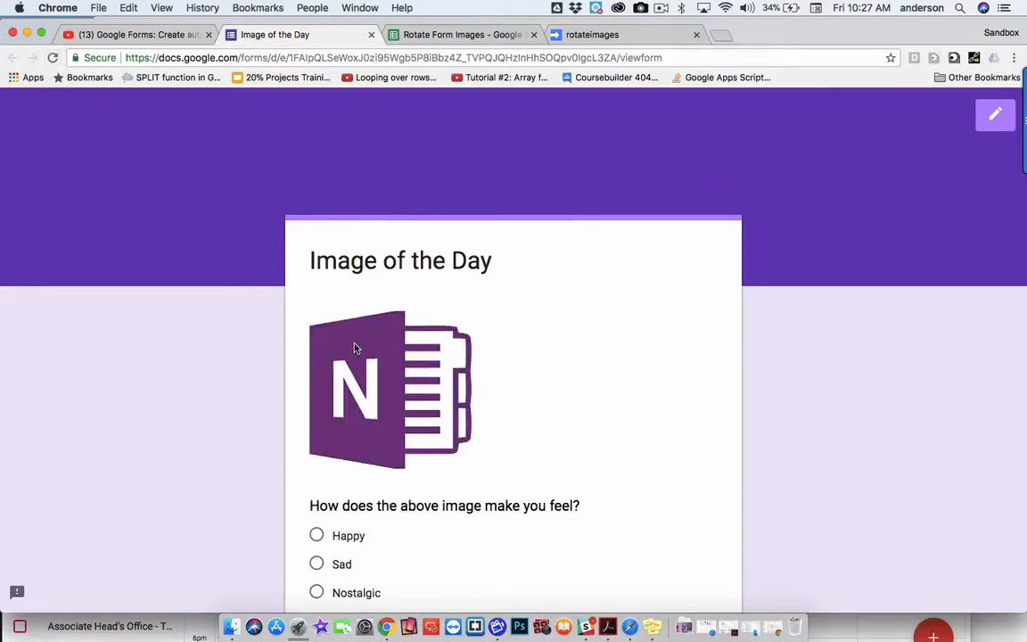
Show the script's daily midnight trigger via Edit > Current project's triggers
{"action": "left_click", "coordinate": [591, 34]}
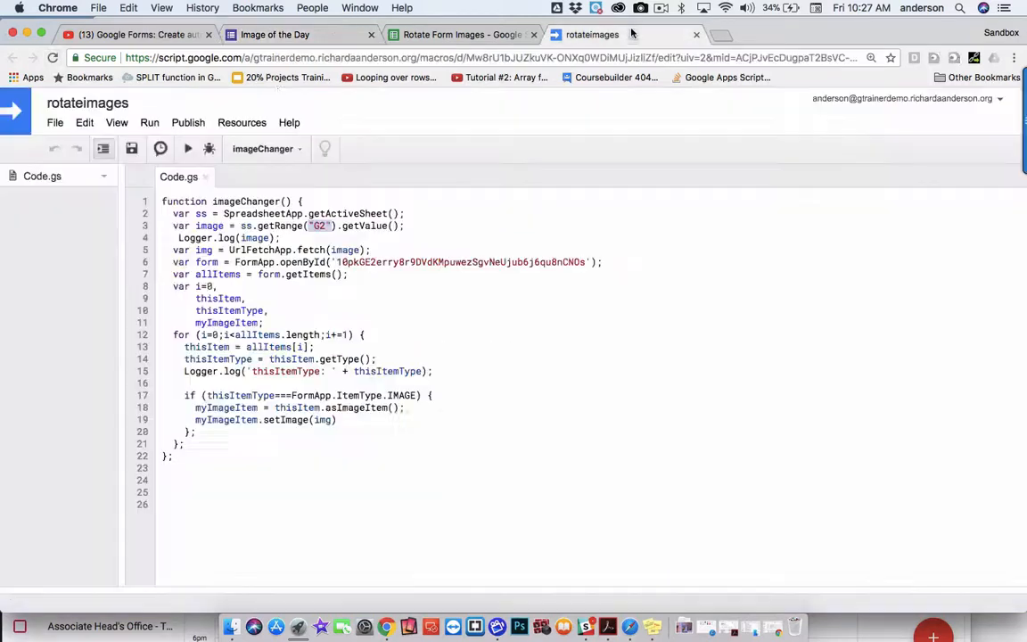
{"action": "left_click", "coordinate": [83, 122]}
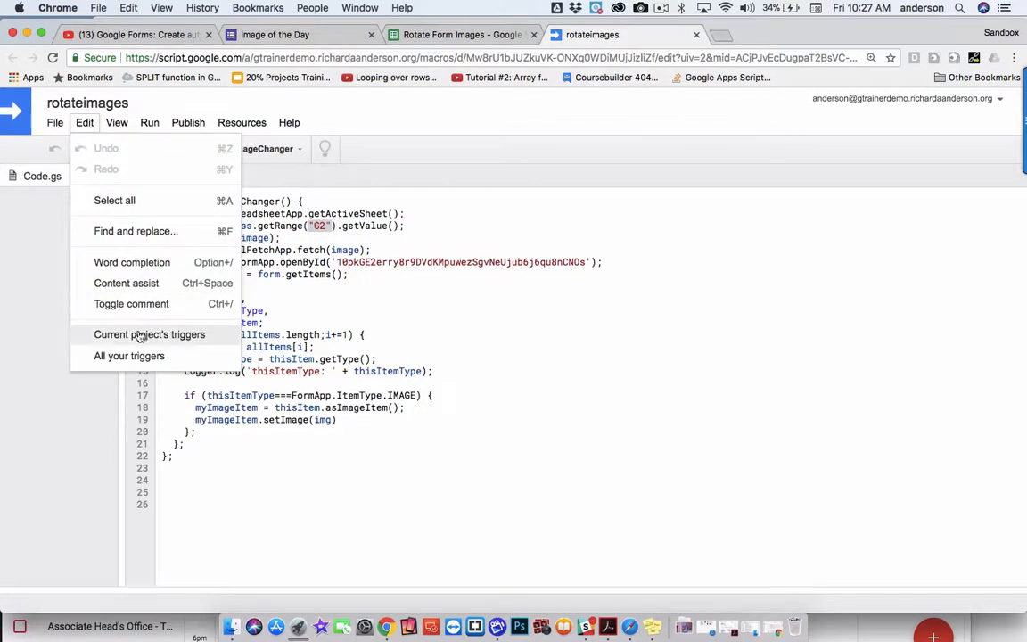
{"action": "left_click", "coordinate": [149, 335]}
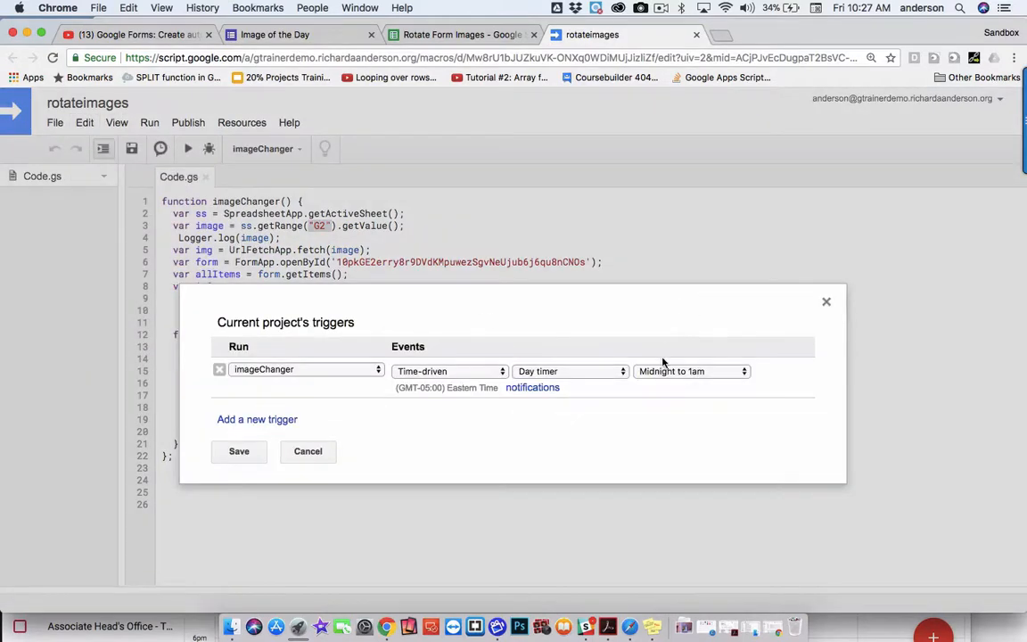